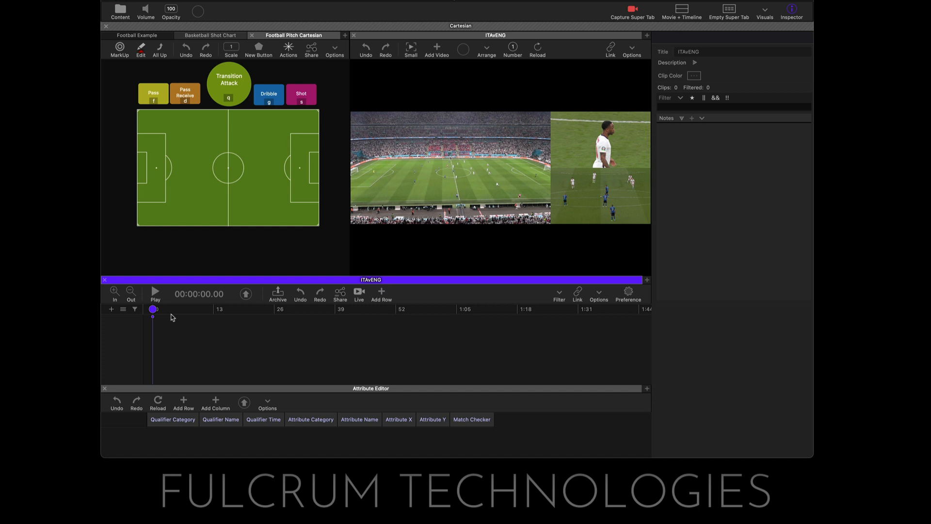
{"action": "mouse_move", "coordinate": [208, 210]}
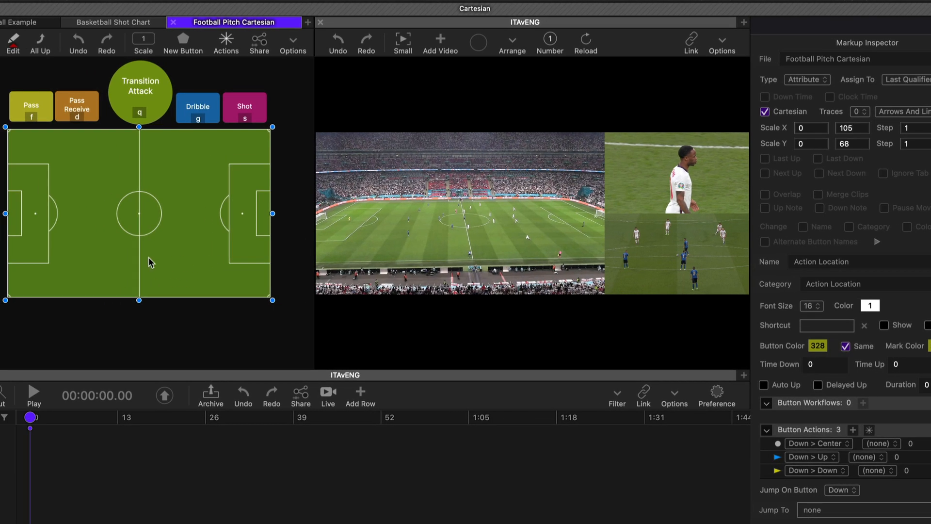
{"action": "mouse_move", "coordinate": [12, 303]}
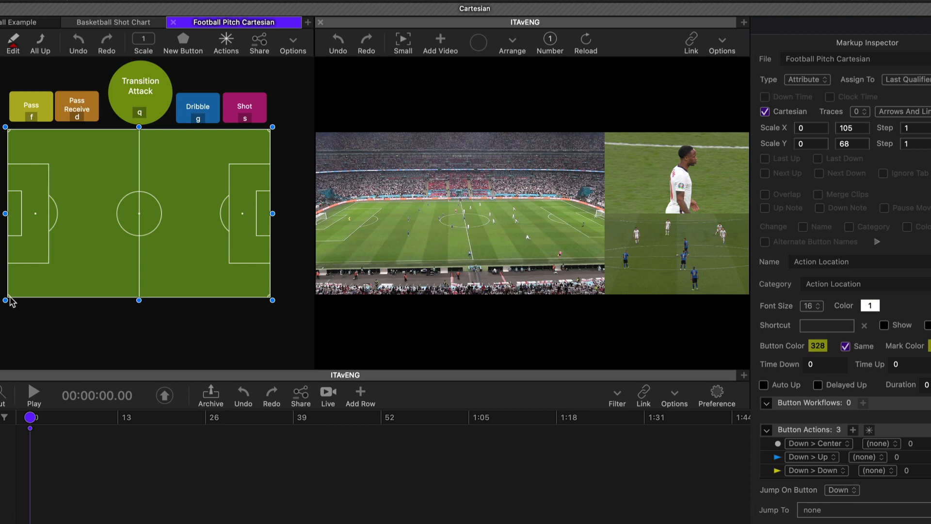
{"action": "mouse_move", "coordinate": [255, 150]}
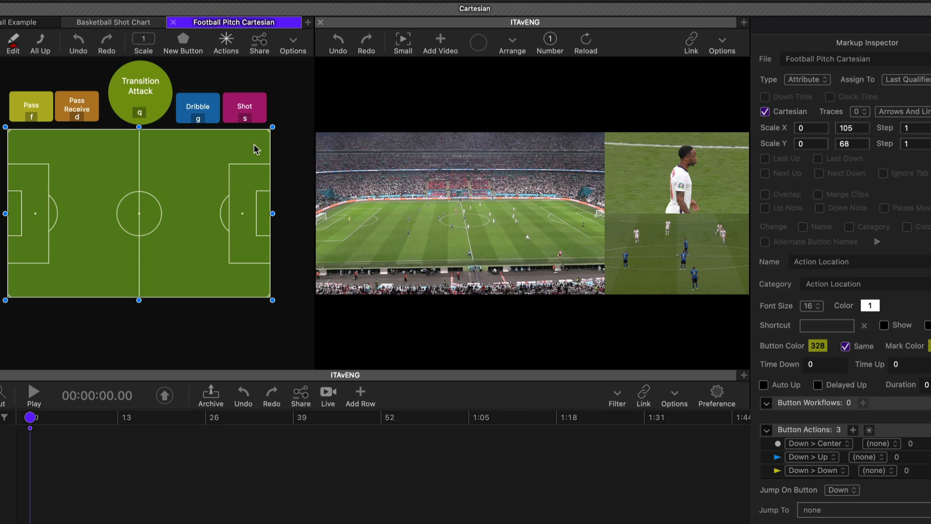
{"action": "mouse_move", "coordinate": [272, 132]}
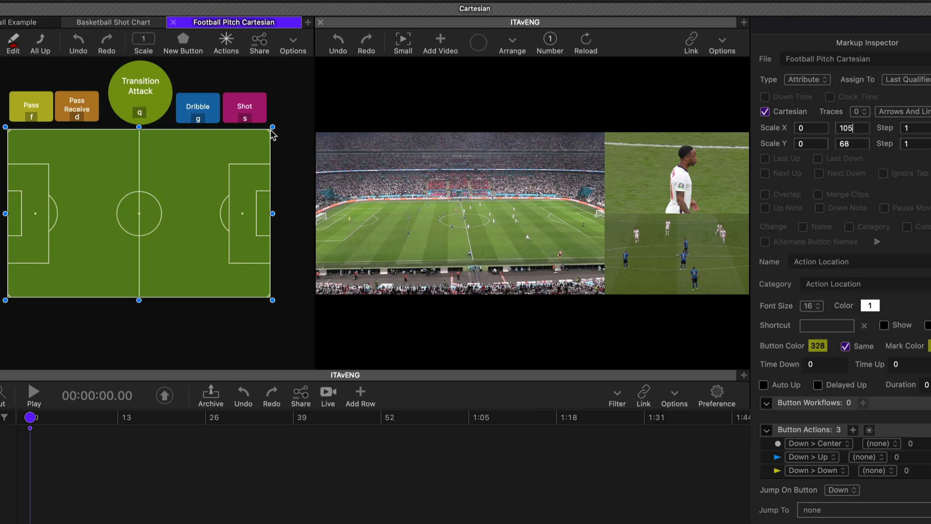
{"action": "mouse_move", "coordinate": [153, 301]}
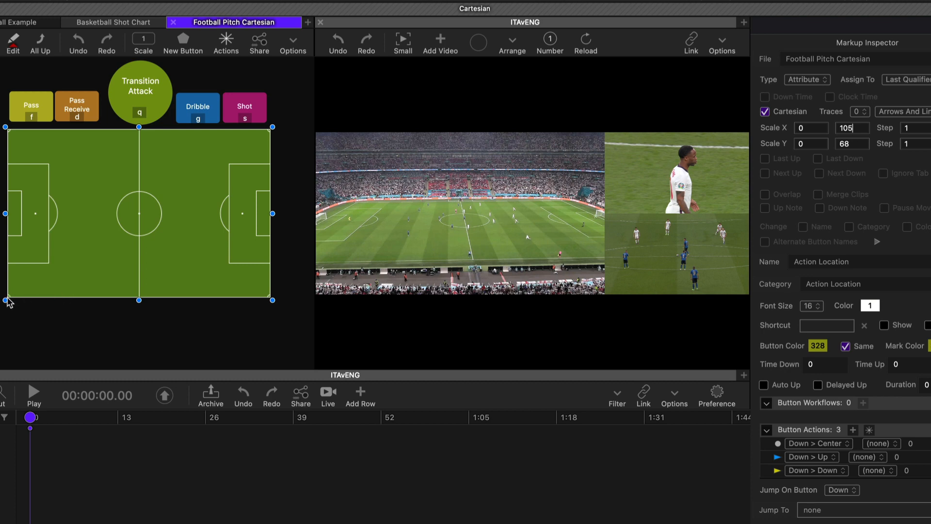
{"action": "mouse_move", "coordinate": [240, 297]}
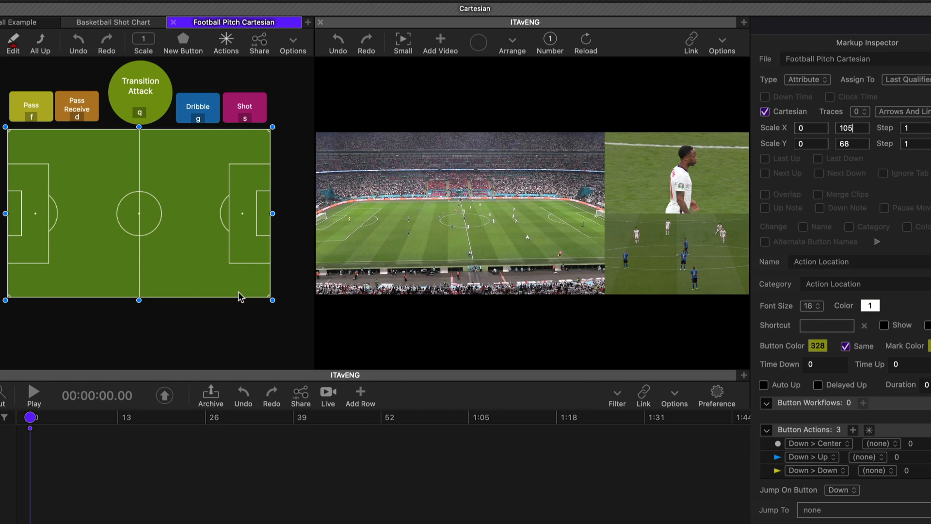
{"action": "mouse_move", "coordinate": [272, 300]}
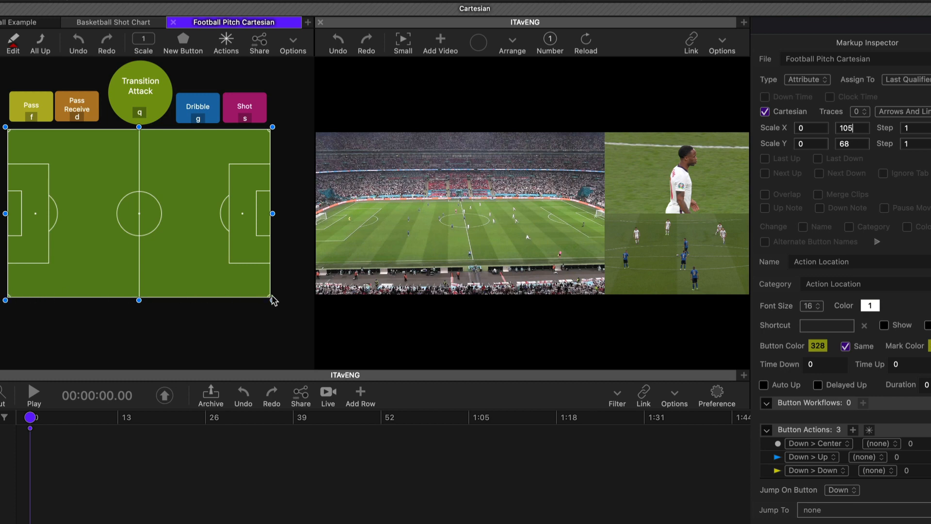
{"action": "mouse_move", "coordinate": [14, 300]}
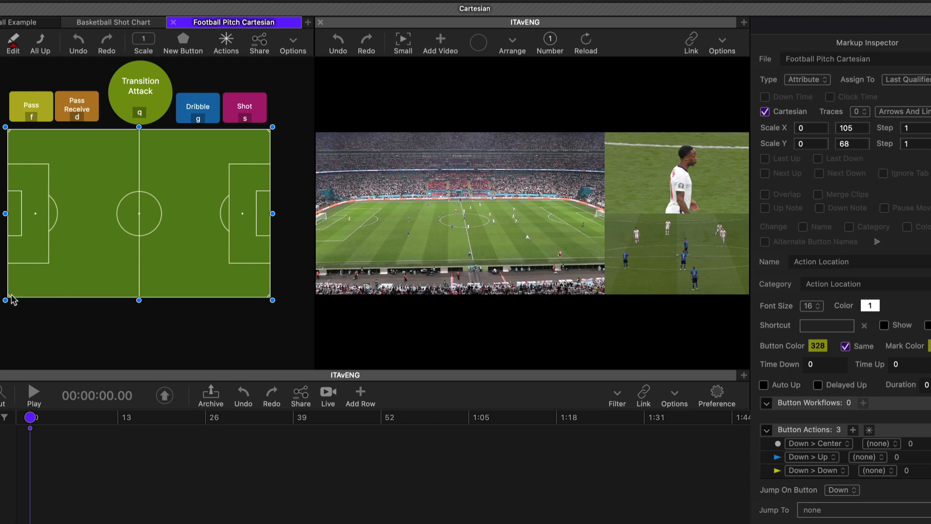
{"action": "mouse_move", "coordinate": [19, 142]}
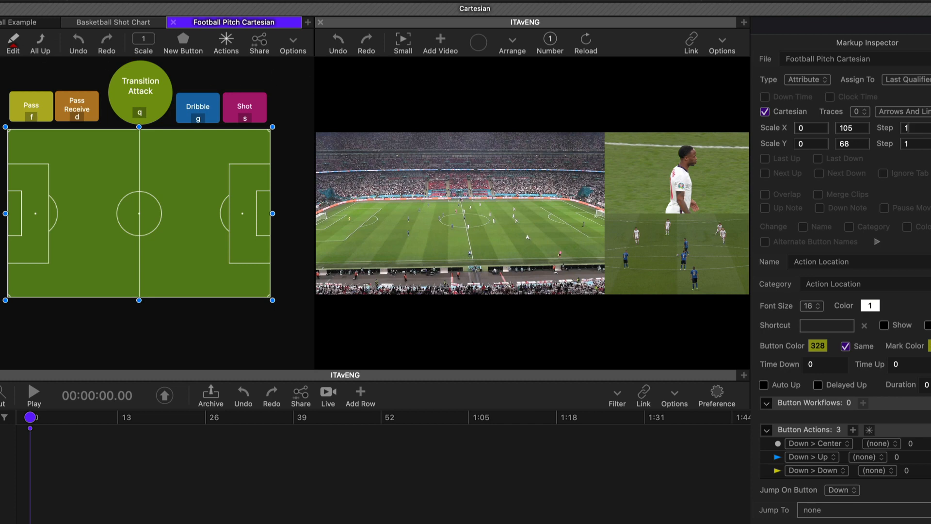
Exit Edit mode and tag the Transition Attack pass at pitch location X 16, Y 14.
{"action": "left_click", "coordinate": [34, 393]}
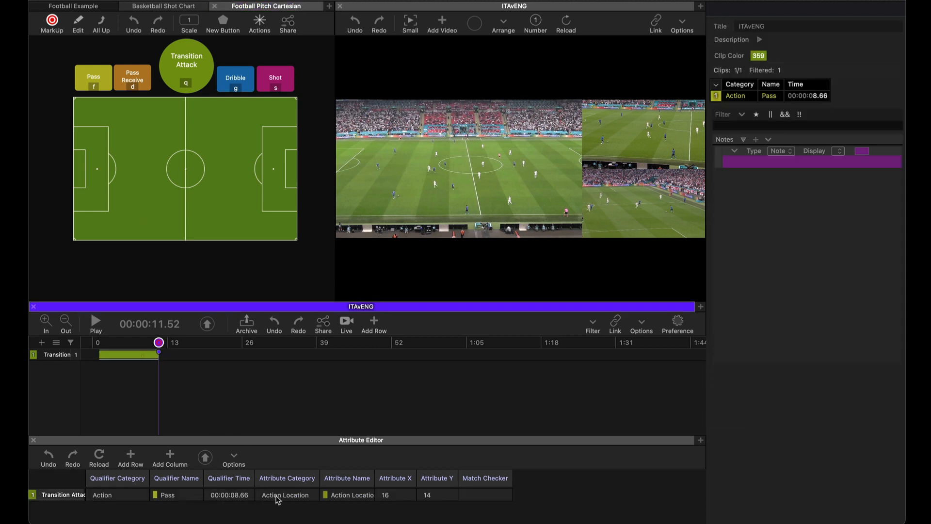
{"action": "mouse_move", "coordinate": [397, 501]}
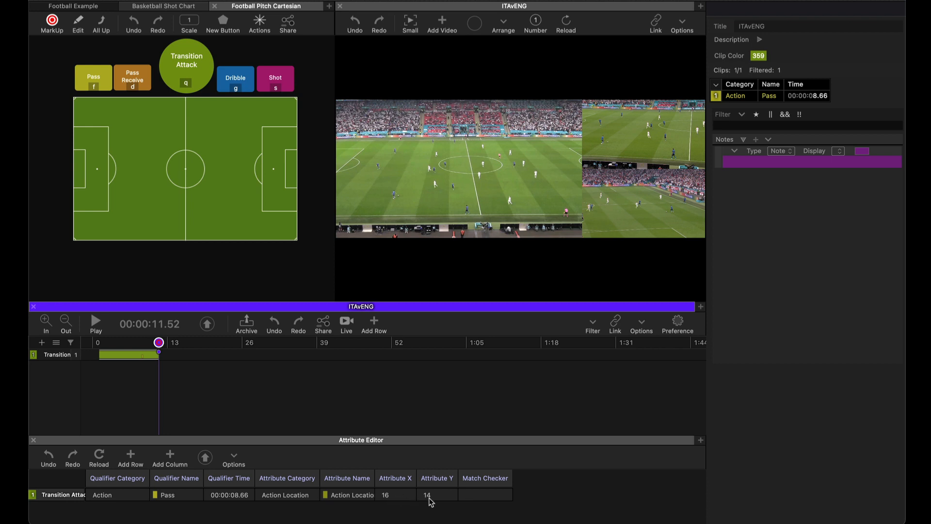
{"action": "mouse_move", "coordinate": [188, 346]}
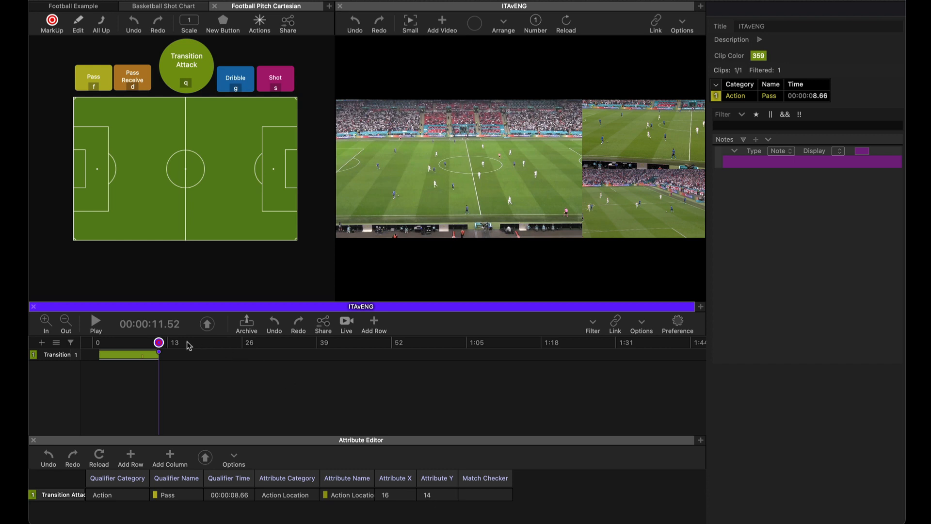
Tag a second Transition Attack pass at pitch location X 52, Y 33.
{"action": "left_click", "coordinate": [95, 323]}
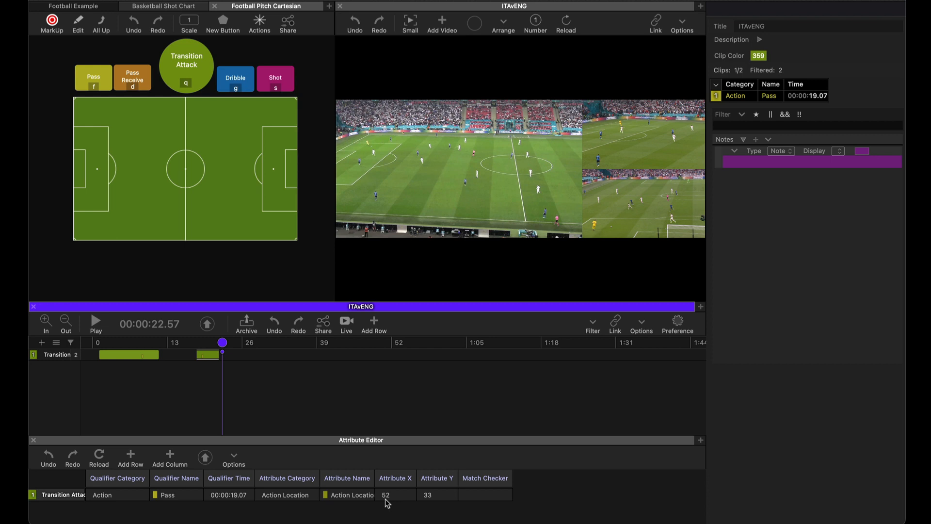
{"action": "mouse_move", "coordinate": [251, 406]}
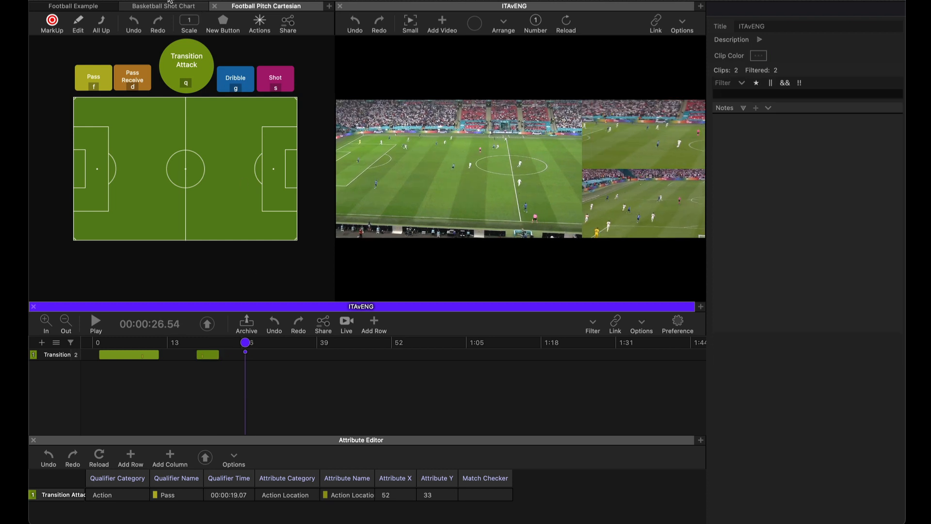
Switch to the Basketball Shot Chart and select the court to show its 50×47 Location markup.
{"action": "left_click", "coordinate": [165, 6]}
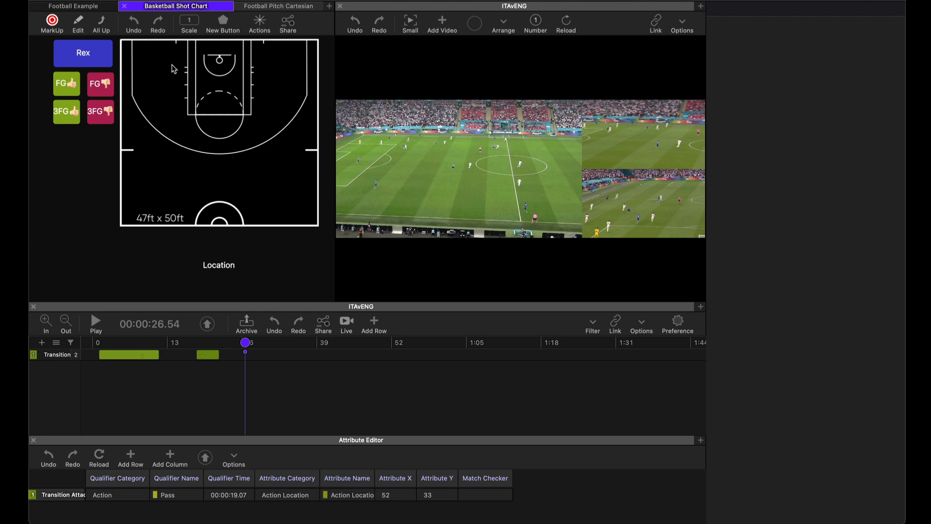
{"action": "mouse_move", "coordinate": [148, 73]}
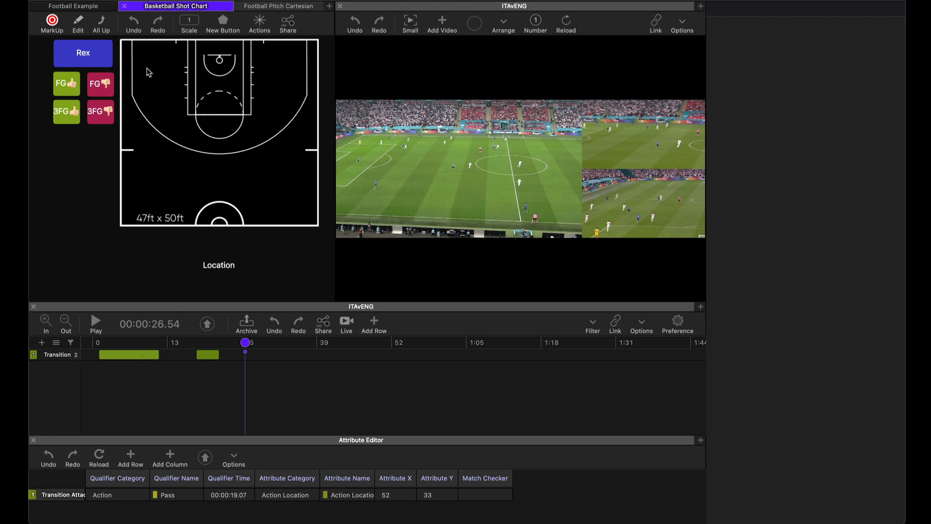
{"action": "mouse_move", "coordinate": [137, 82]}
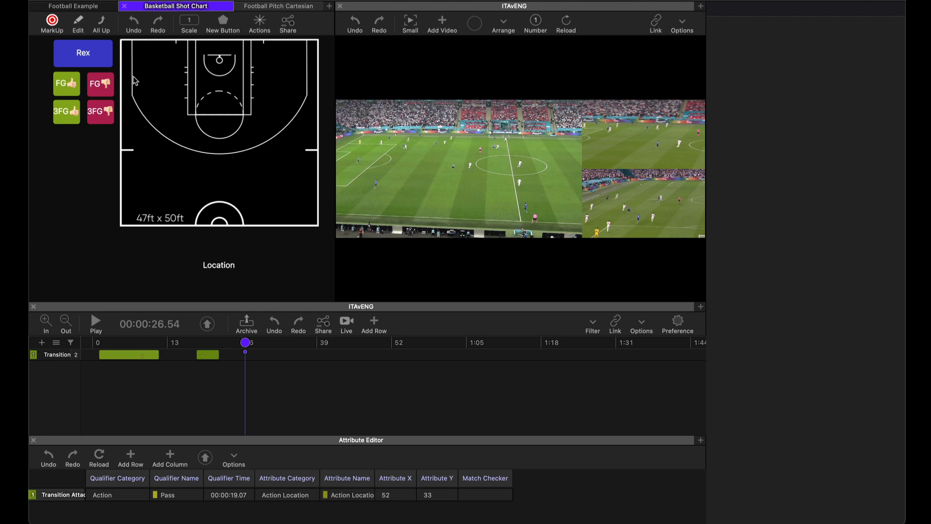
{"action": "left_click", "coordinate": [219, 136]}
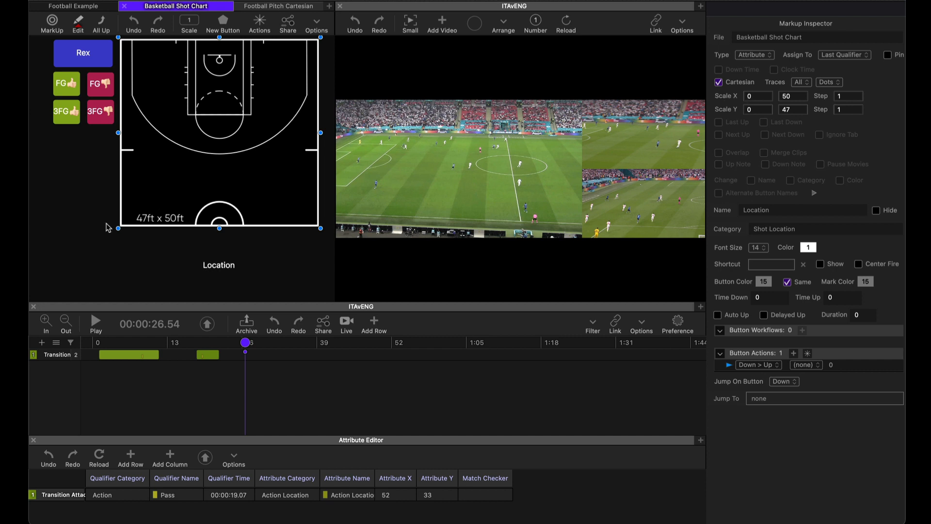
{"action": "mouse_move", "coordinate": [314, 230]}
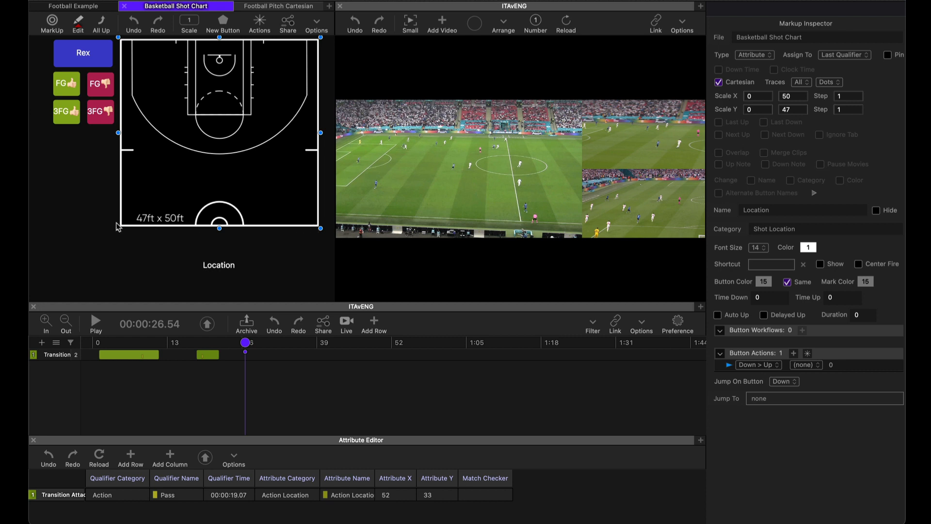
{"action": "mouse_move", "coordinate": [127, 132]}
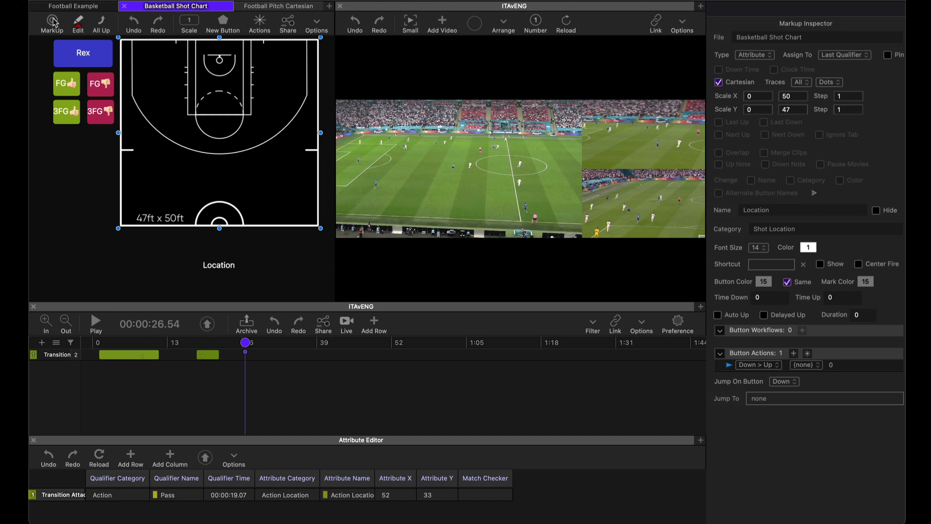
Return to MarkUp mode and mark two shot locations on the basketball court.
{"action": "left_click", "coordinate": [83, 54]}
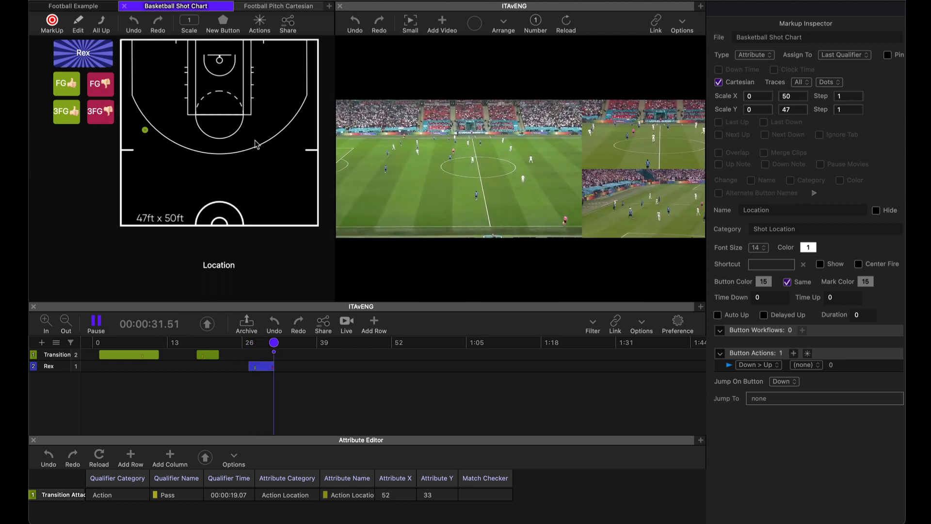
{"action": "left_click", "coordinate": [100, 84]}
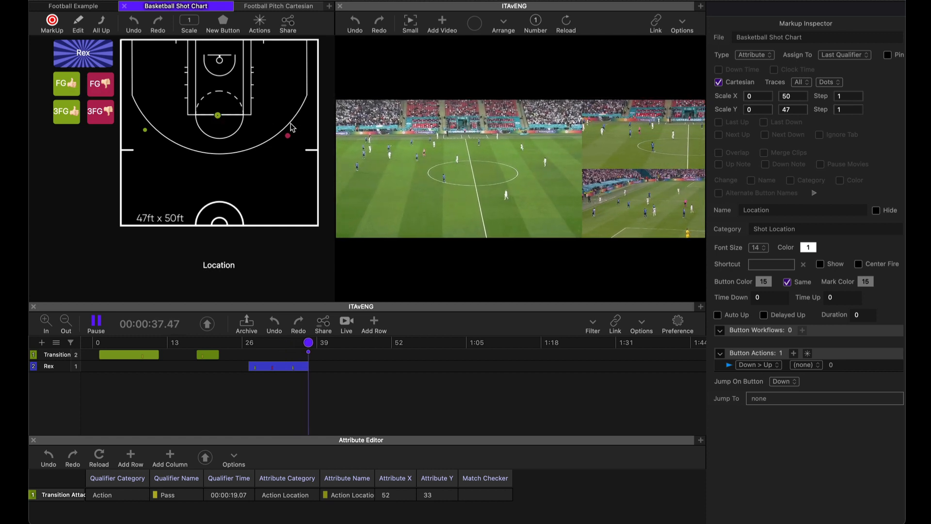
{"action": "left_click", "coordinate": [95, 323]}
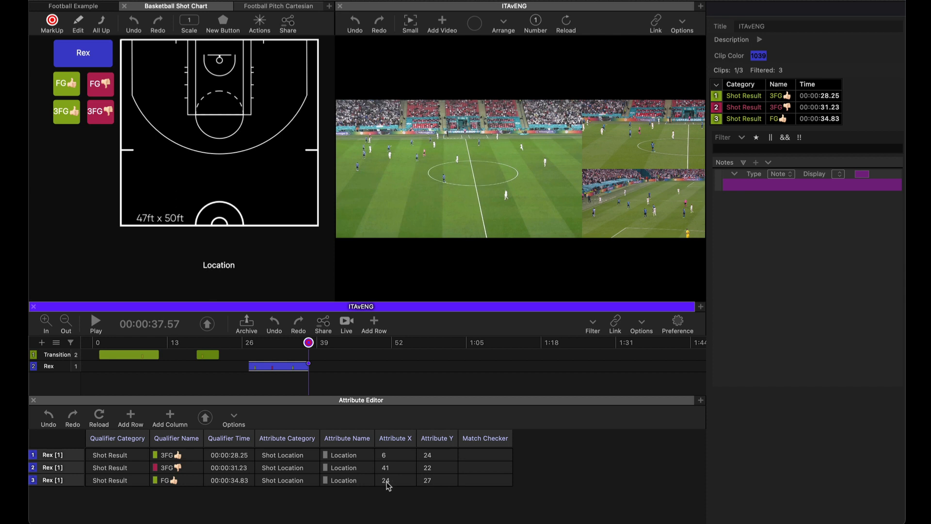
{"action": "mouse_move", "coordinate": [140, 226]}
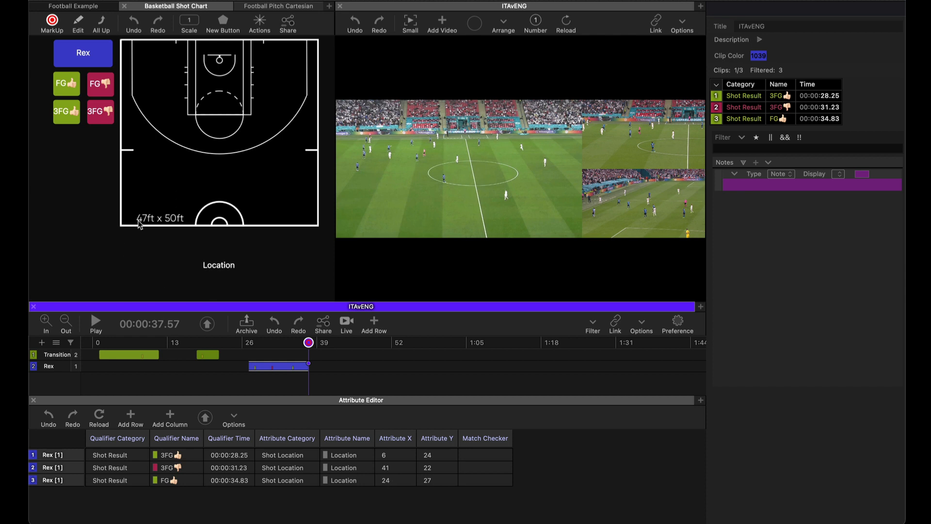
{"action": "mouse_move", "coordinate": [151, 229]}
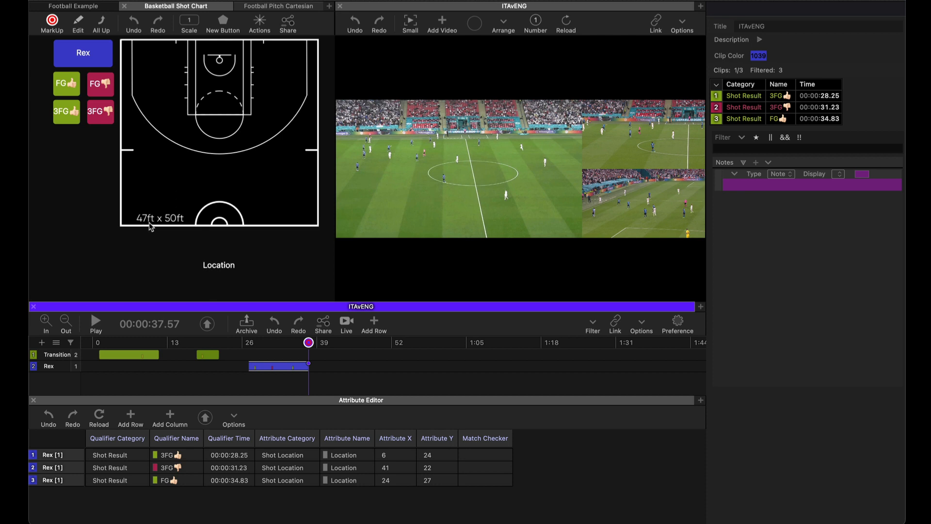
{"action": "mouse_move", "coordinate": [297, 310]}
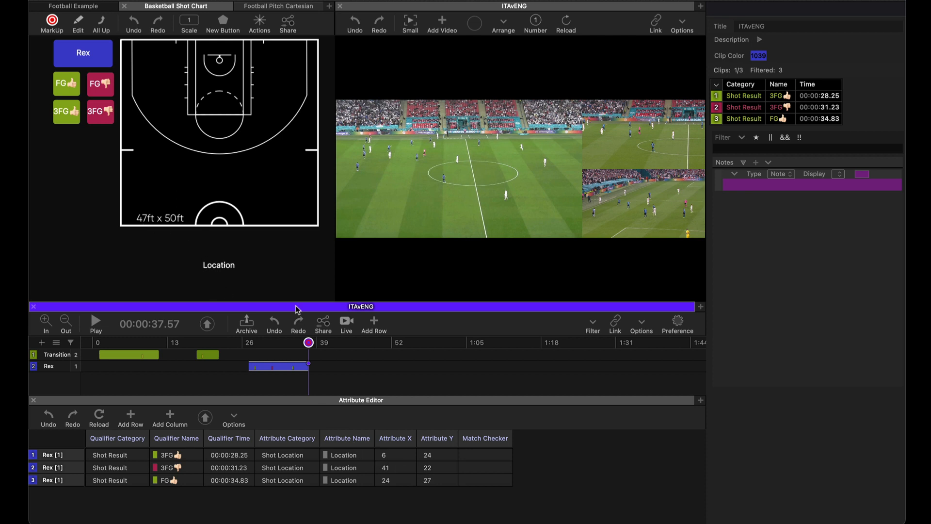
{"action": "mouse_move", "coordinate": [217, 149]}
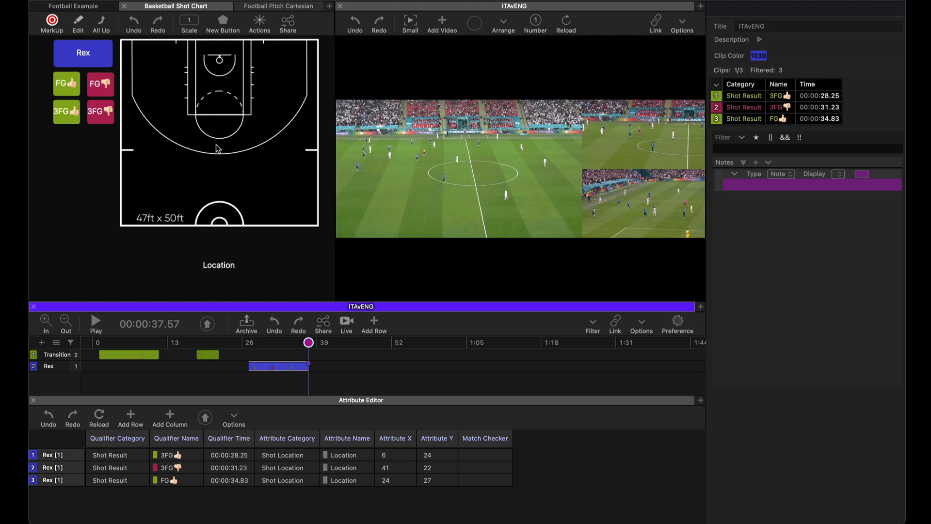
{"action": "mouse_move", "coordinate": [221, 228]}
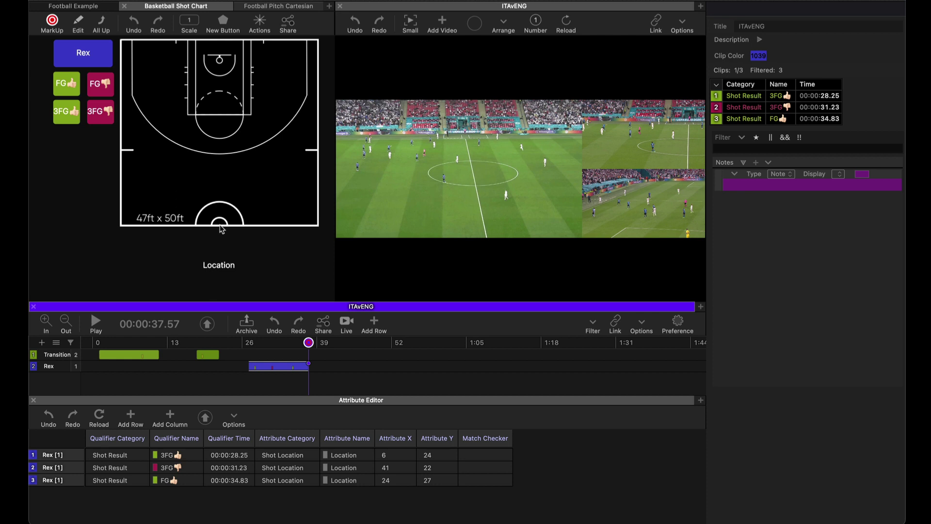
{"action": "mouse_move", "coordinate": [133, 72]}
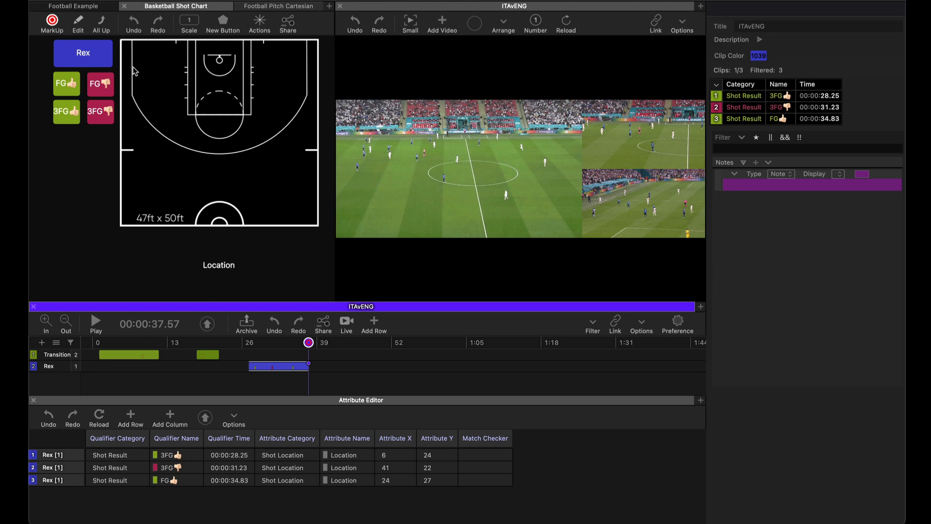
{"action": "mouse_move", "coordinate": [76, 22]}
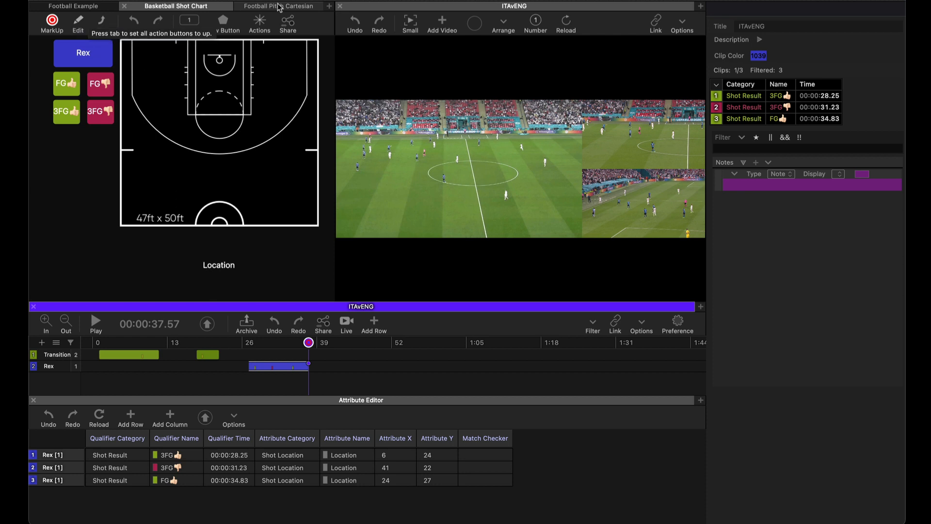
Switch to Football Pitch Cartesian and set the pitch's Traces dropdown to 4.
{"action": "left_click", "coordinate": [277, 6]}
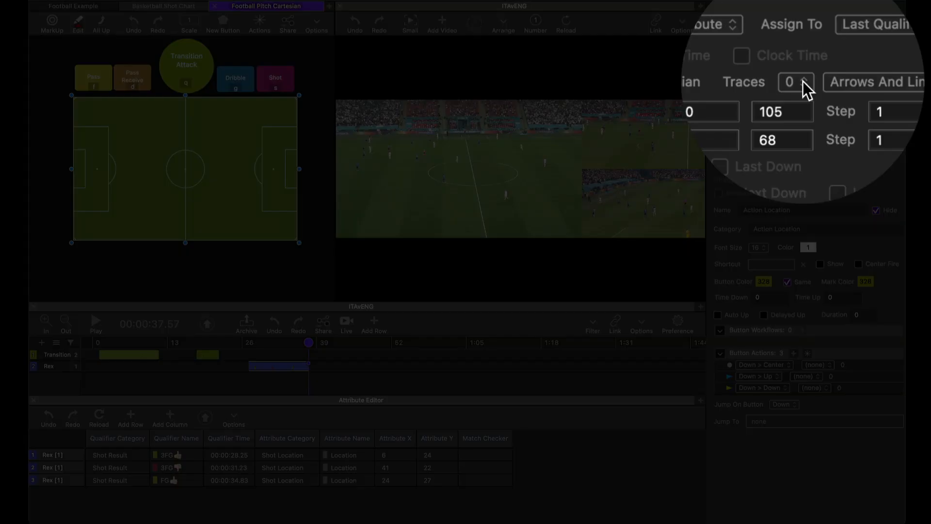
{"action": "left_click", "coordinate": [796, 82]}
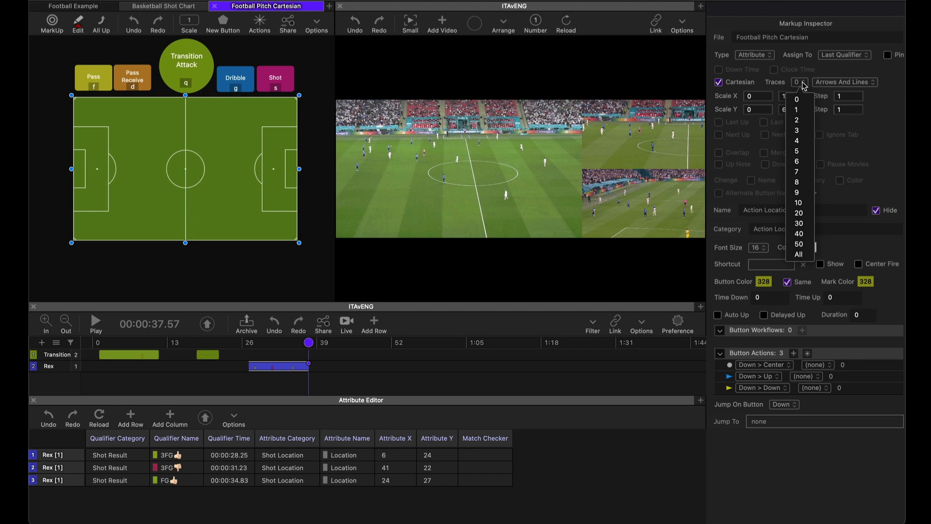
{"action": "mouse_move", "coordinate": [808, 96]}
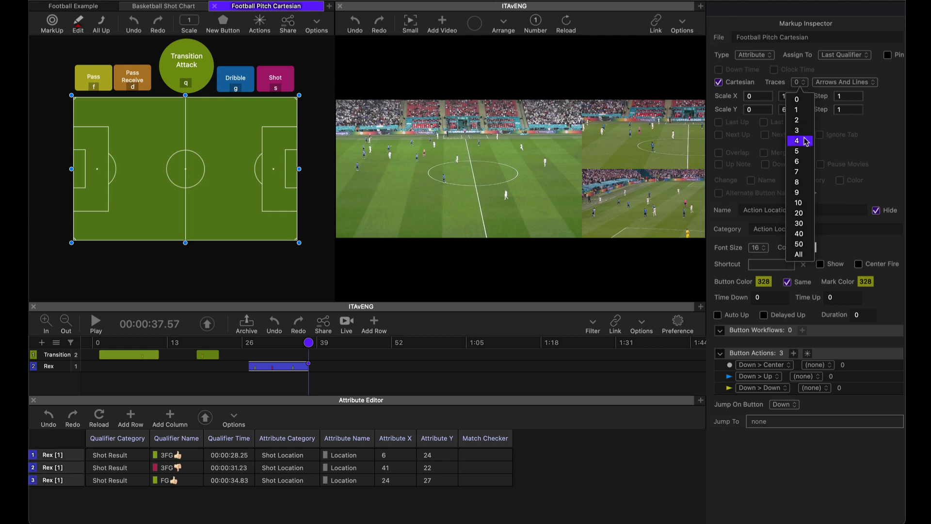
{"action": "left_click", "coordinate": [796, 141]}
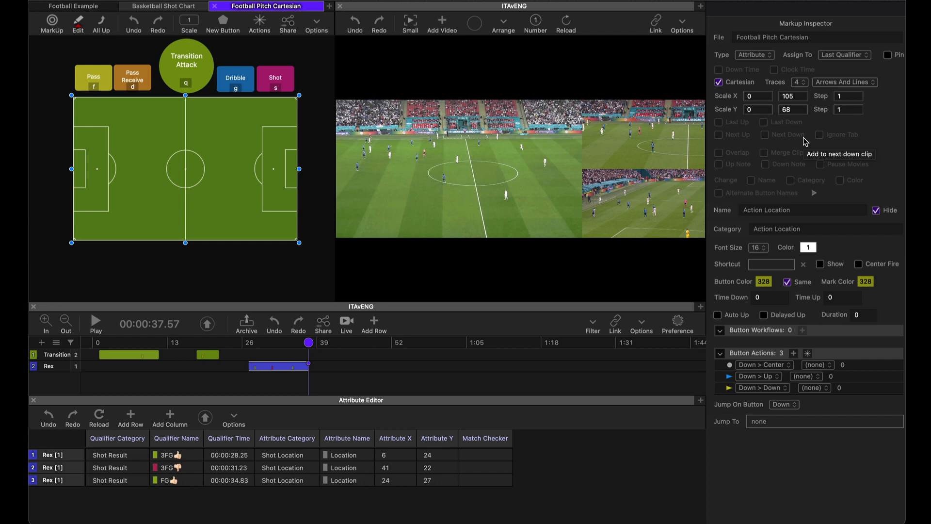
List the trace styles Arrows, Arrows And Lines, Dots, Dots And Lines, keeping Arrows And Lines.
{"action": "left_click", "coordinate": [865, 81]}
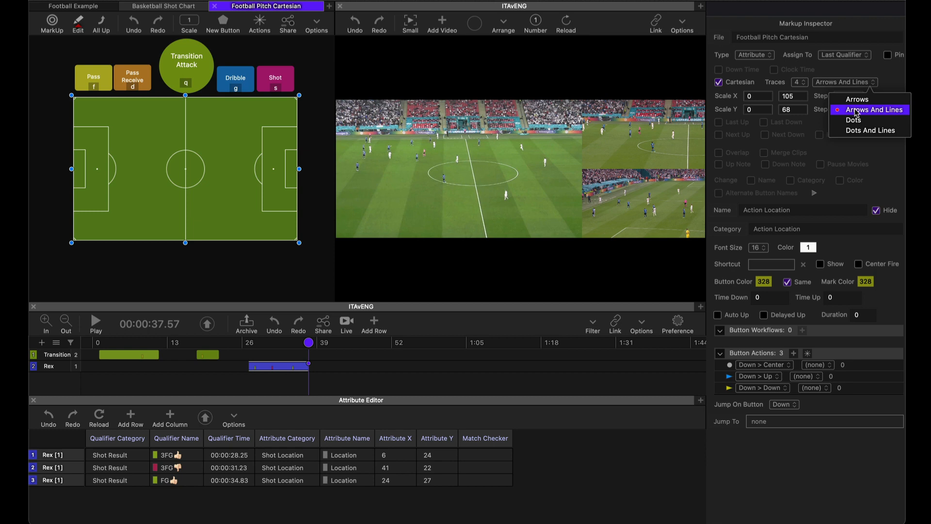
{"action": "mouse_move", "coordinate": [854, 120]}
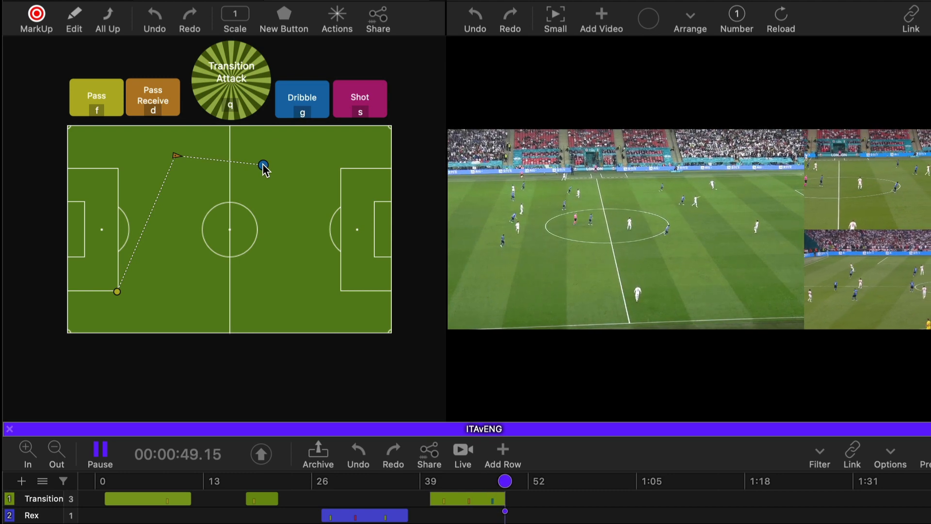
Mark the dribble point just past halfway and the next locations for the third Transition clip.
{"action": "left_click", "coordinate": [100, 454]}
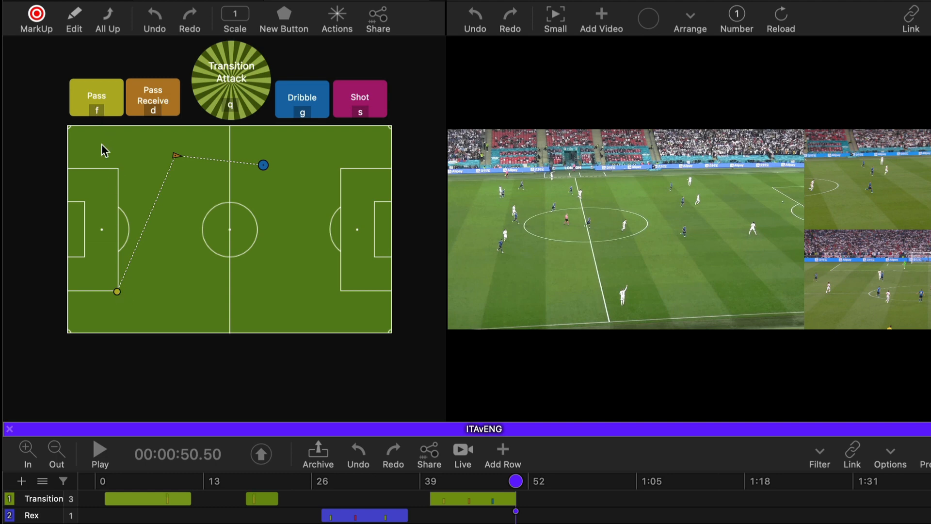
{"action": "mouse_move", "coordinate": [116, 297]}
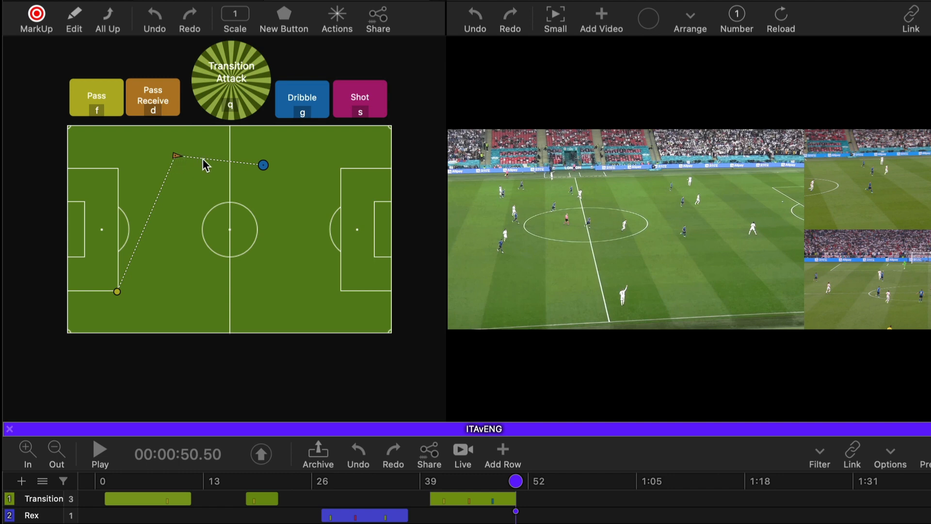
{"action": "mouse_move", "coordinate": [263, 167]}
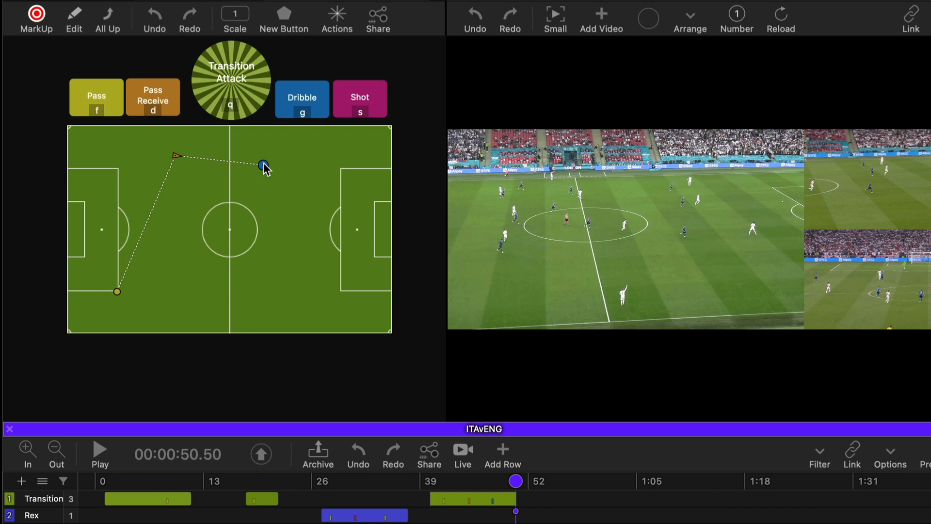
{"action": "left_click", "coordinate": [100, 455]}
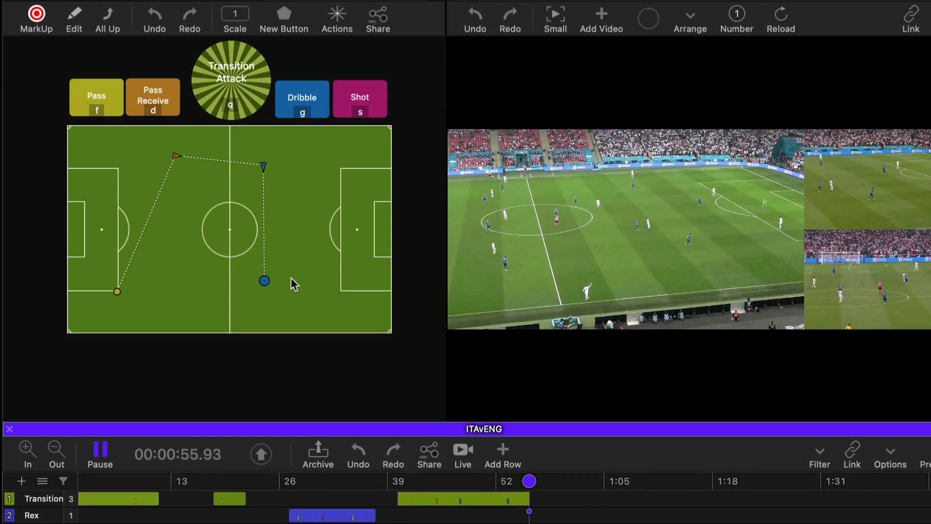
{"action": "left_click", "coordinate": [100, 451]}
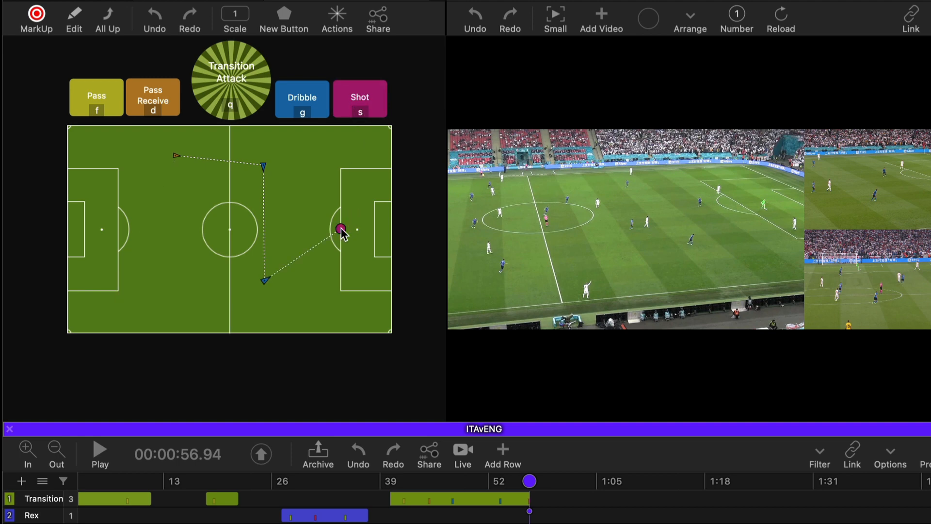
{"action": "mouse_move", "coordinate": [131, 255]}
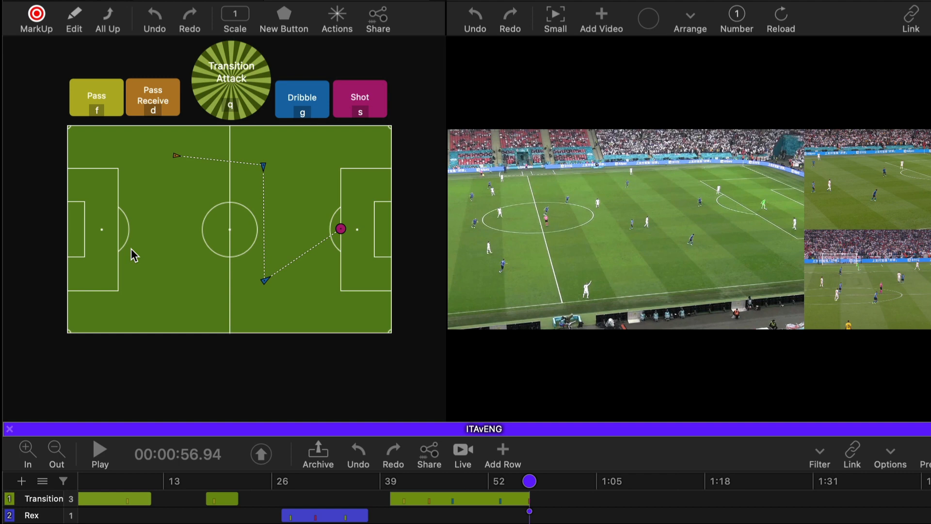
{"action": "mouse_move", "coordinate": [163, 243]}
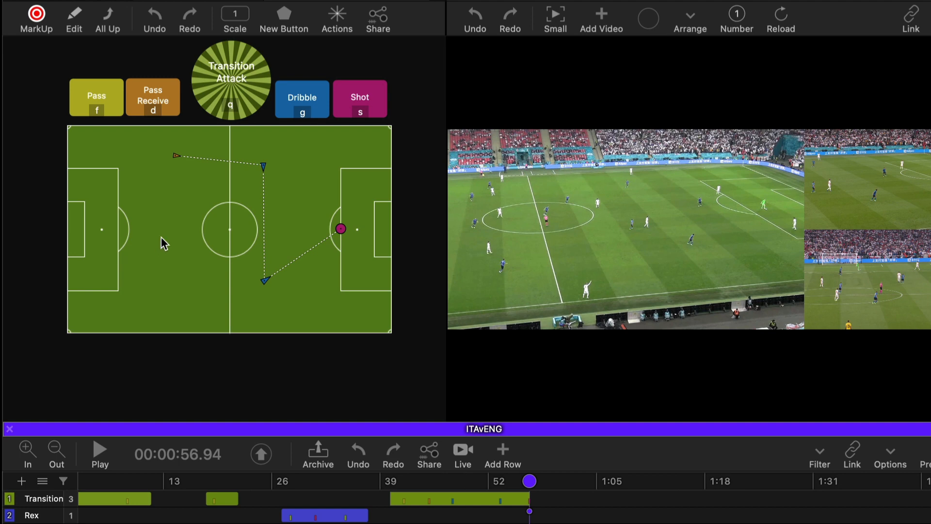
{"action": "mouse_move", "coordinate": [253, 105]}
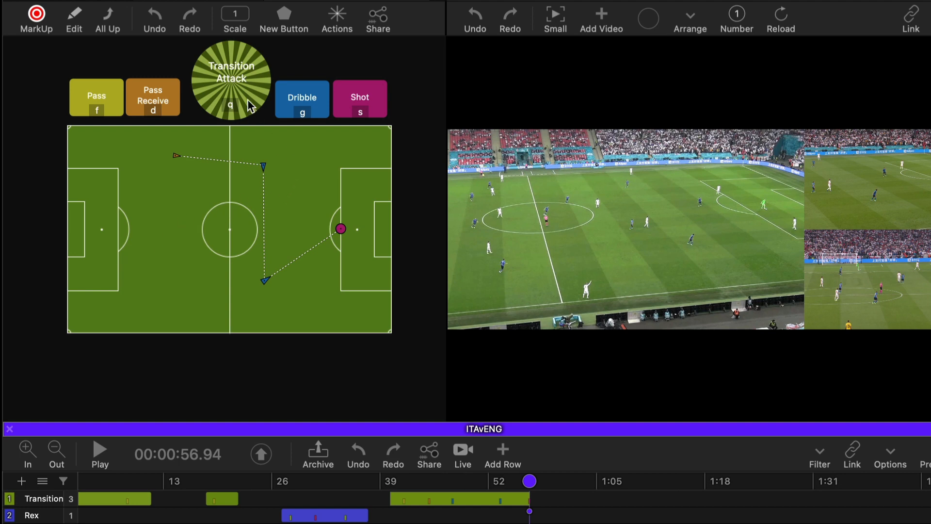
{"action": "mouse_move", "coordinate": [253, 100]}
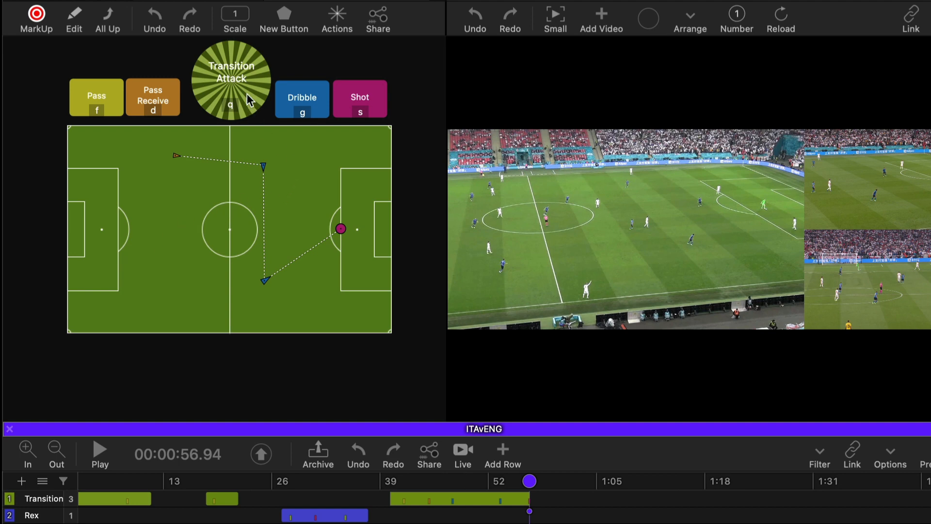
{"action": "left_click", "coordinate": [230, 80]}
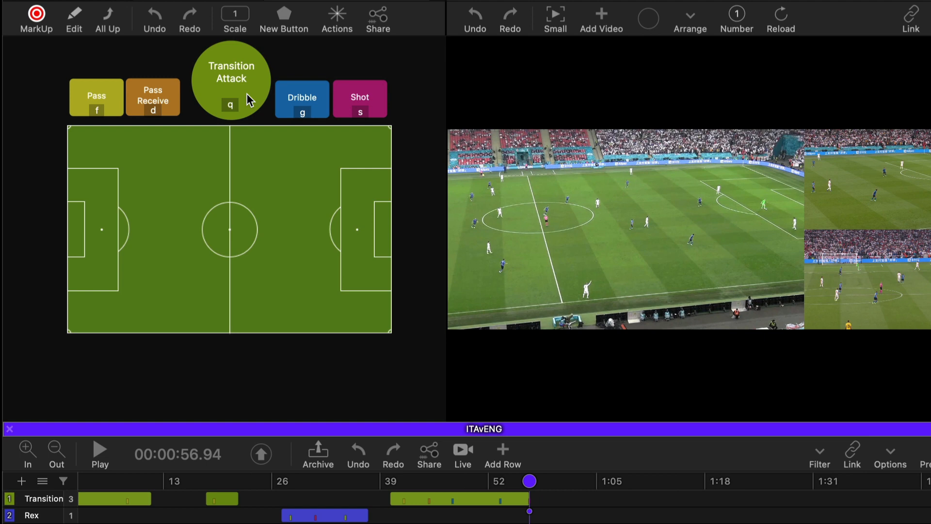
{"action": "mouse_move", "coordinate": [197, 203]}
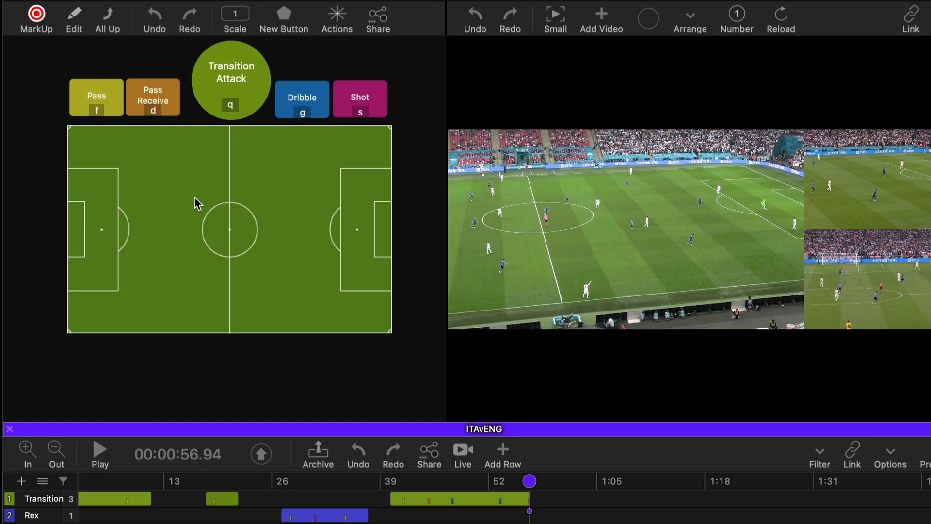
{"action": "left_click", "coordinate": [100, 452]}
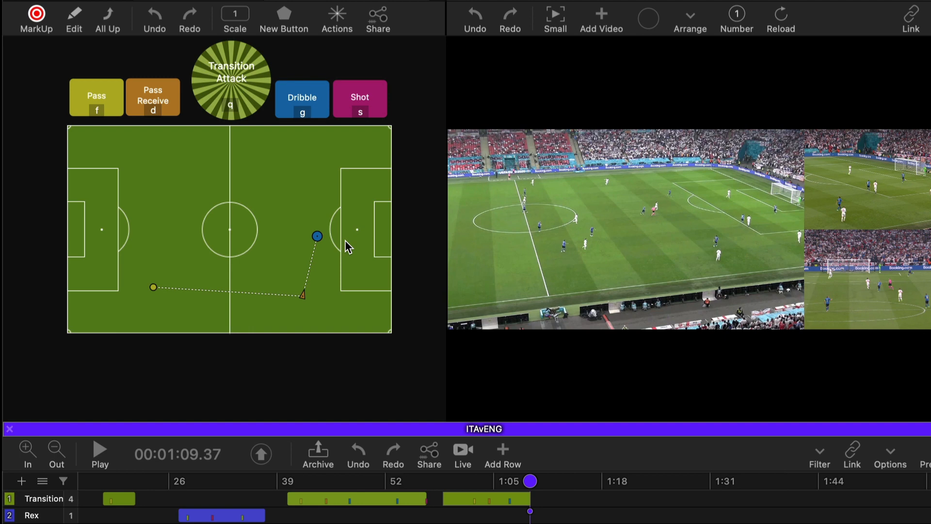
{"action": "mouse_move", "coordinate": [367, 254]}
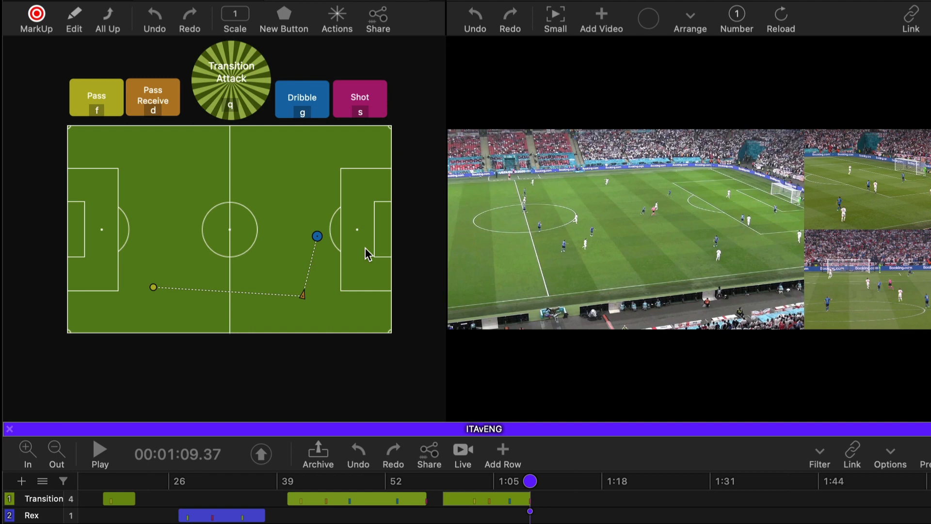
Mark an action location on the pitch for the fourth Transition Attack clip.
{"action": "left_click", "coordinate": [317, 235]}
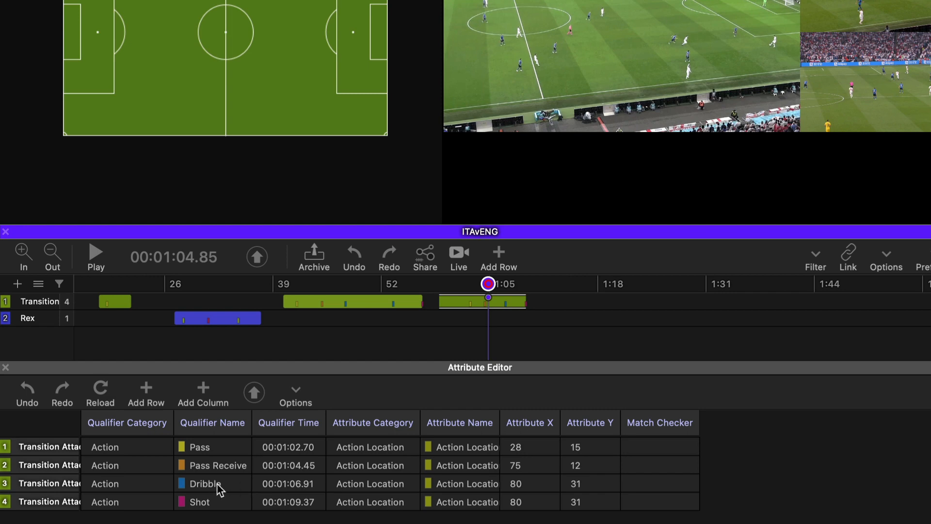
{"action": "mouse_move", "coordinate": [286, 504]}
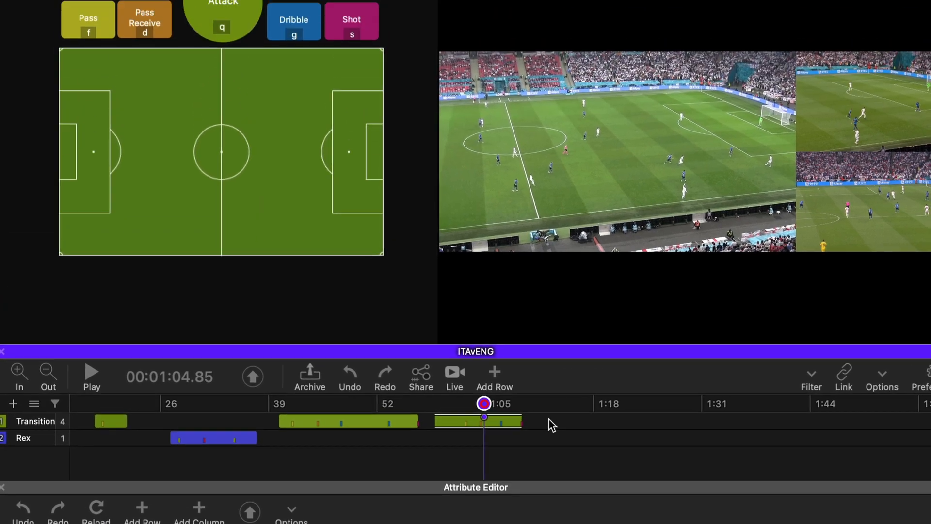
Open the Attribute Editor to view Attribute X and Y for Pass, Pass Receive, Dribble and Shot.
{"action": "left_click", "coordinate": [91, 376]}
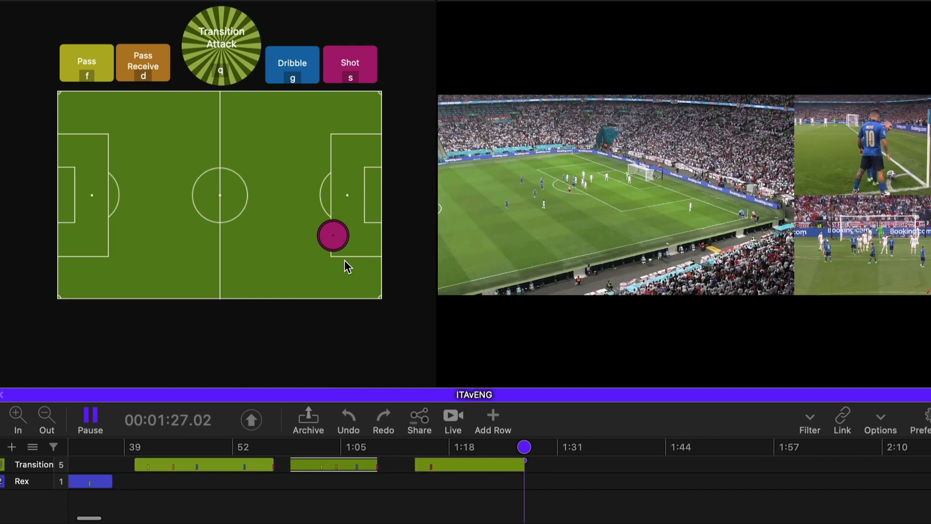
Mark the fifth Transition Attack clip's shot location on the pitch.
{"action": "left_click", "coordinate": [89, 420]}
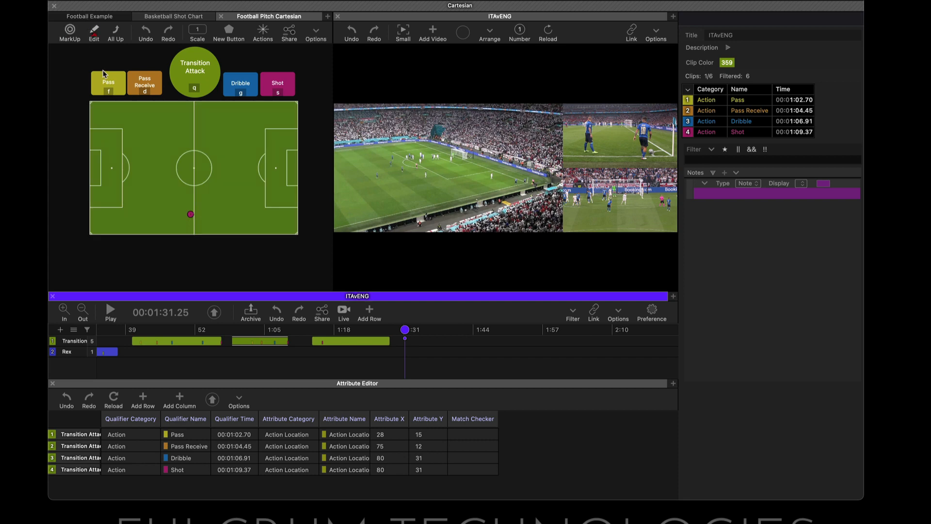
After checking the pitch's button actions, duplicate the Transition Attack button and name it 'Transition Defence'.
{"action": "left_click", "coordinate": [194, 167]}
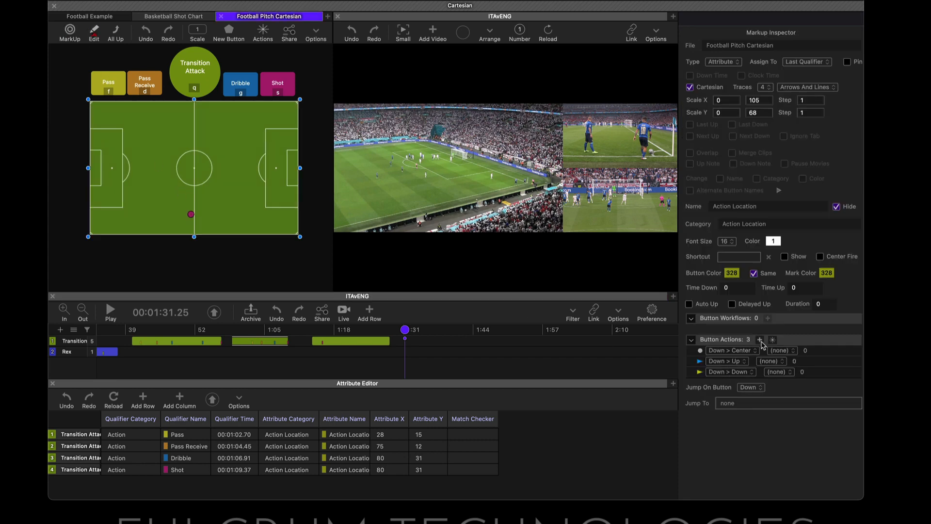
{"action": "left_click", "coordinate": [732, 350]}
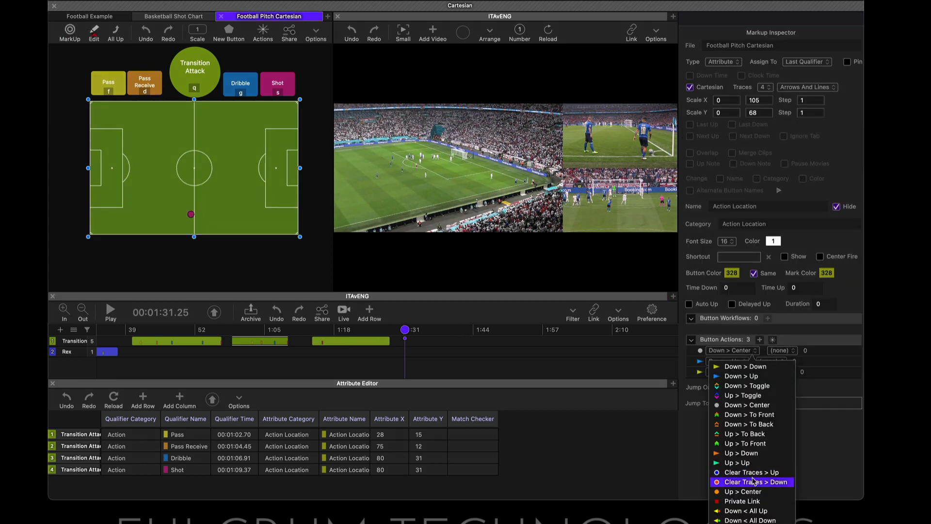
{"action": "mouse_move", "coordinate": [752, 472]}
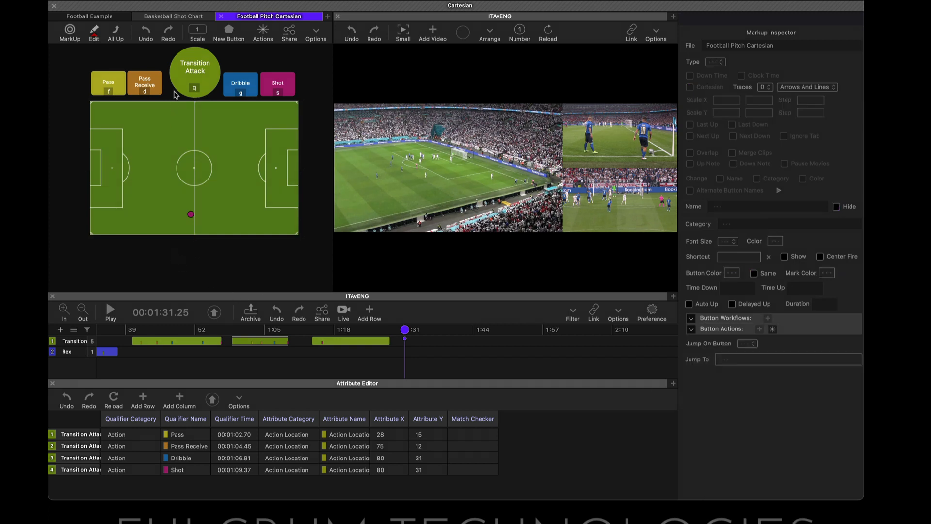
{"action": "left_click", "coordinate": [194, 71]}
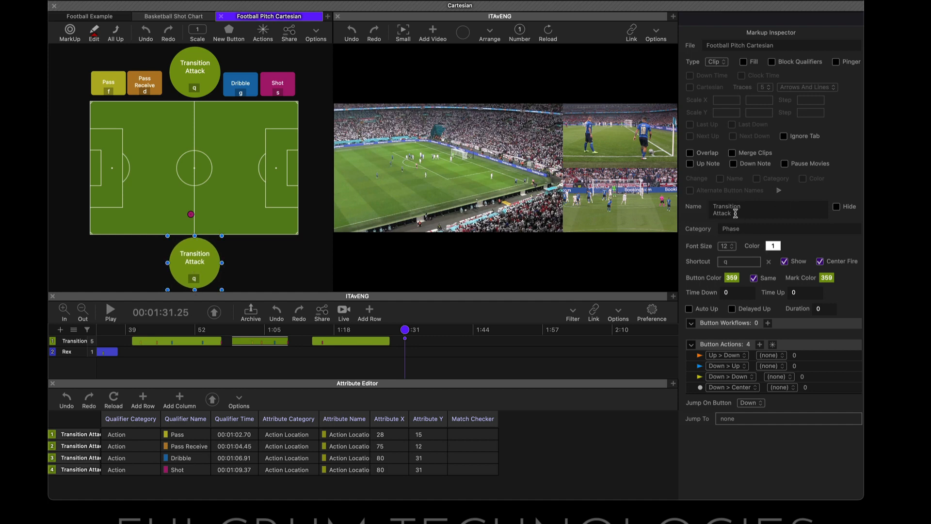
{"action": "type", "text": "Dd"}
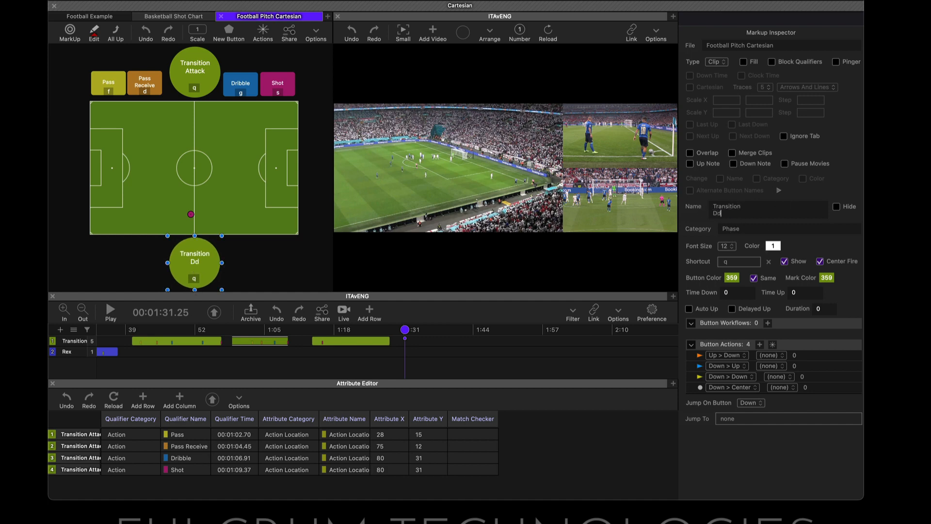
{"action": "type", "text": "efence"}
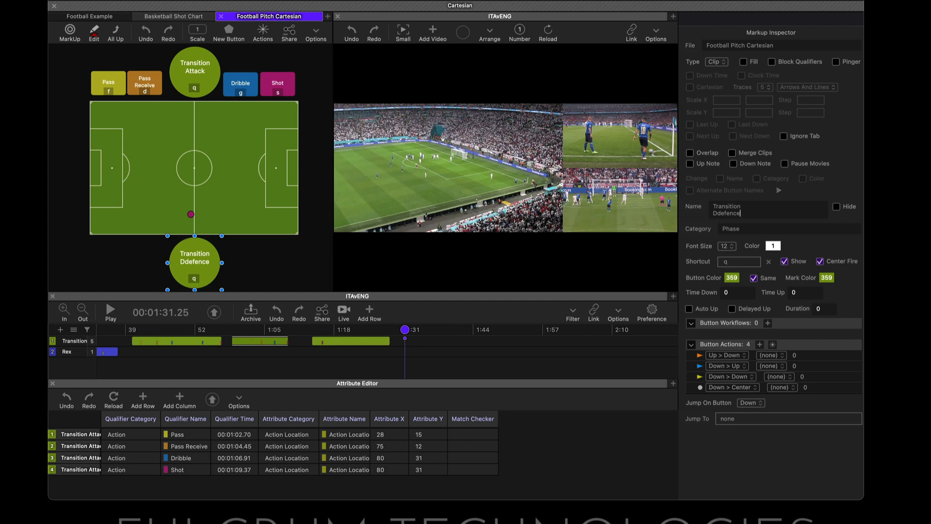
{"action": "type", "text": "Defence"}
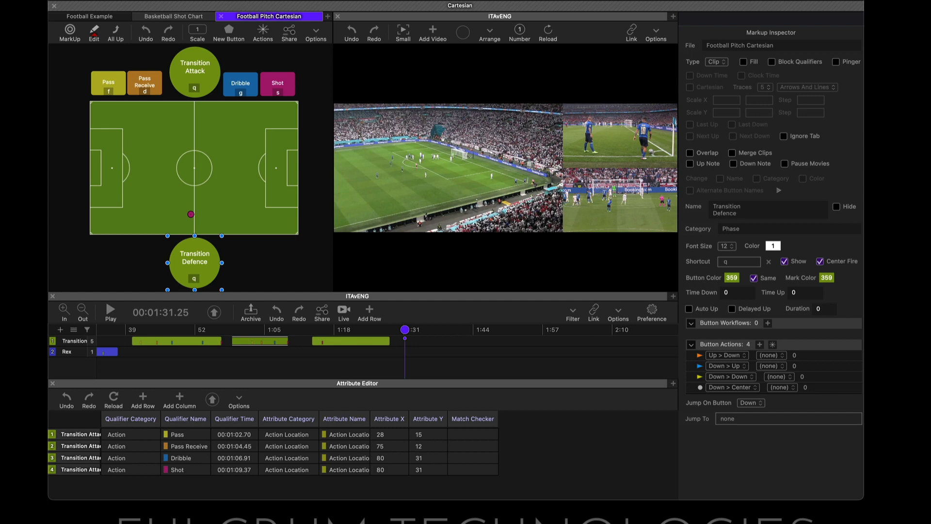
Colour the Transition Defence button red and set its first action to Clear Traces > Down.
{"action": "left_click", "coordinate": [732, 277]}
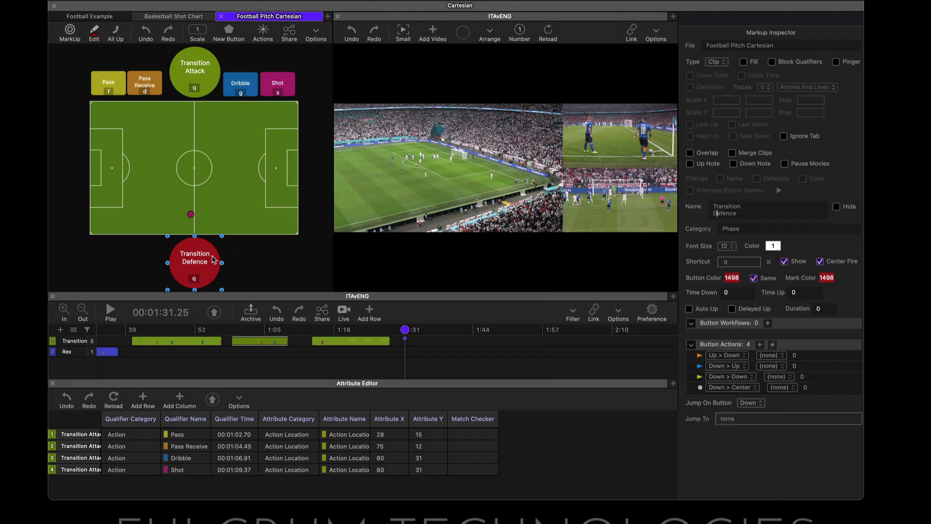
{"action": "mouse_move", "coordinate": [732, 381]}
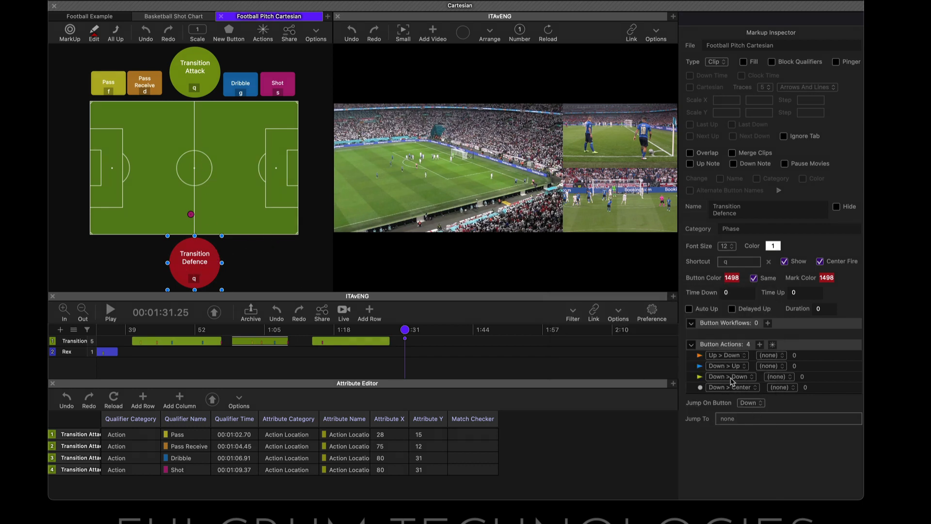
{"action": "left_click", "coordinate": [741, 355]}
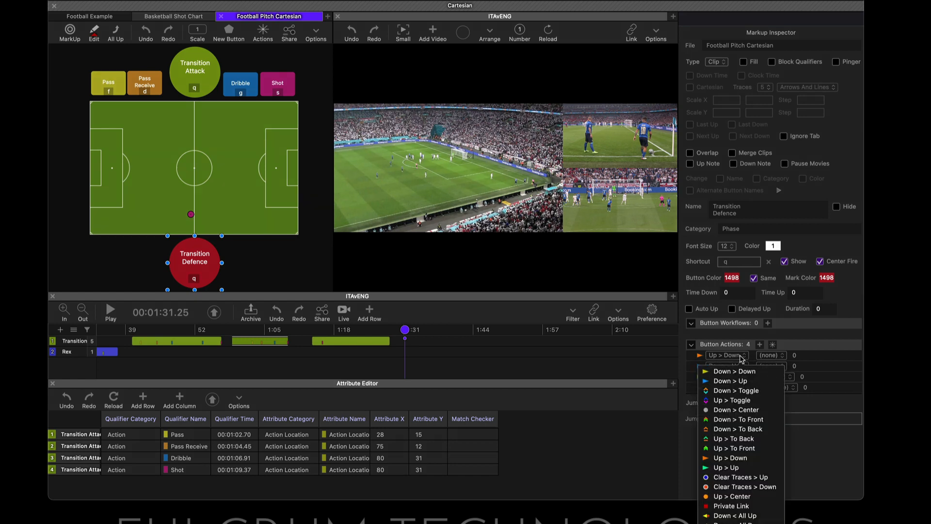
{"action": "mouse_move", "coordinate": [743, 487]}
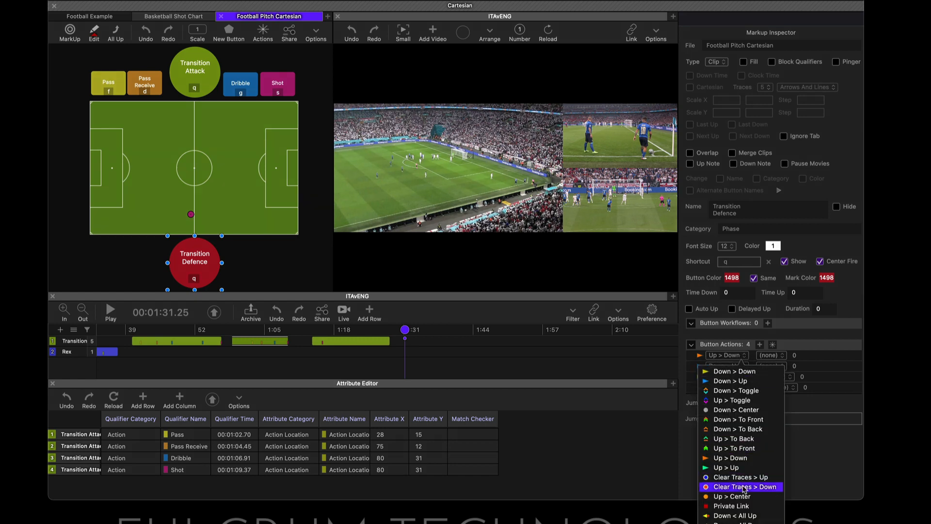
{"action": "left_click", "coordinate": [744, 487]}
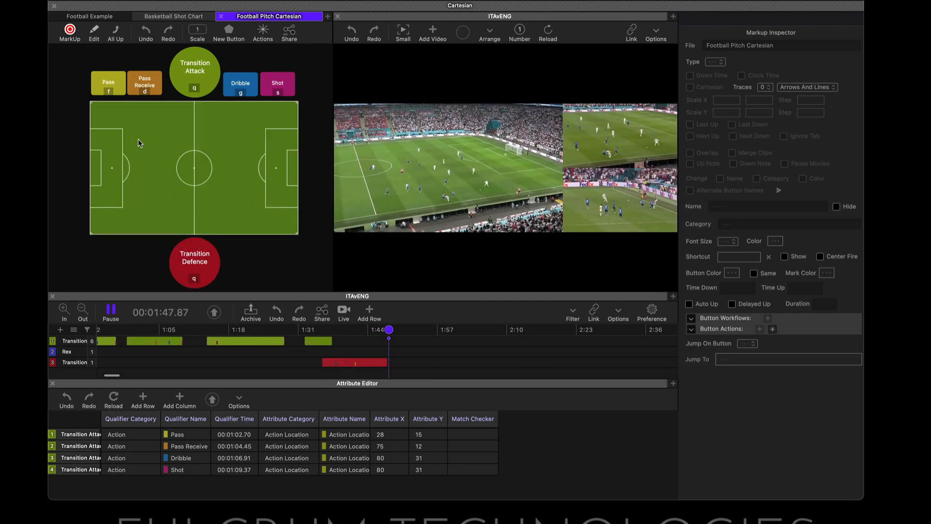
Record a Transition Defence clip during playback, leaving the video paused at 1:49.
{"action": "left_click", "coordinate": [110, 311]}
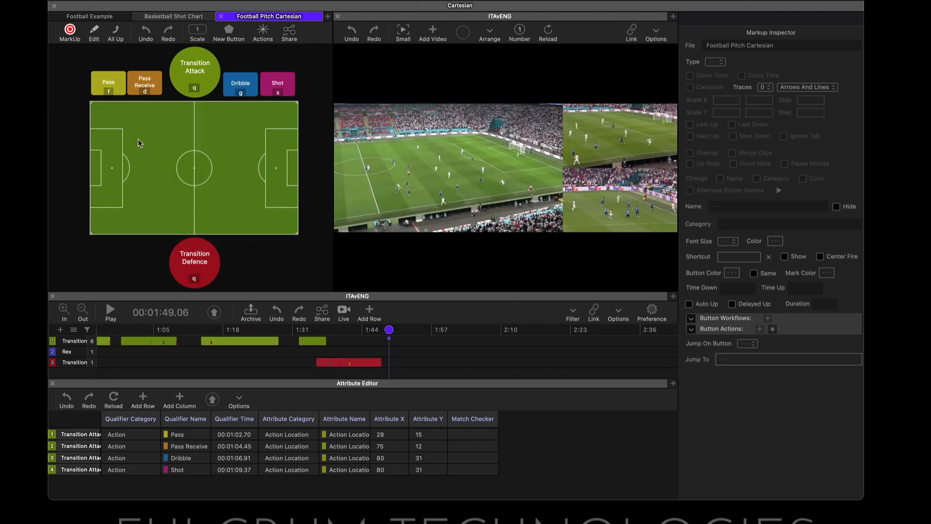